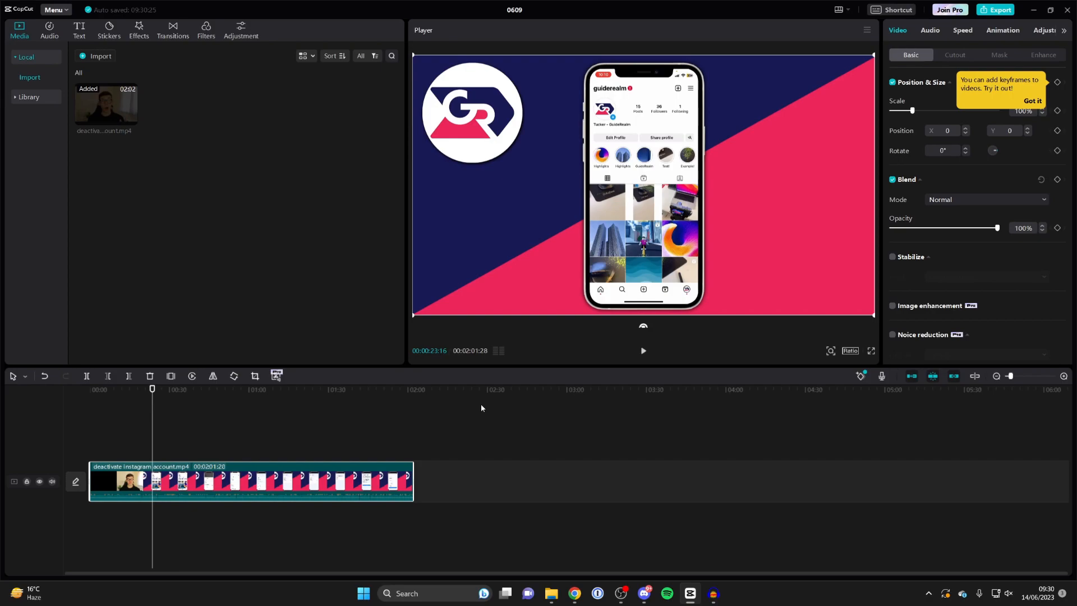
{"action": "mouse_move", "coordinate": [591, 498]}
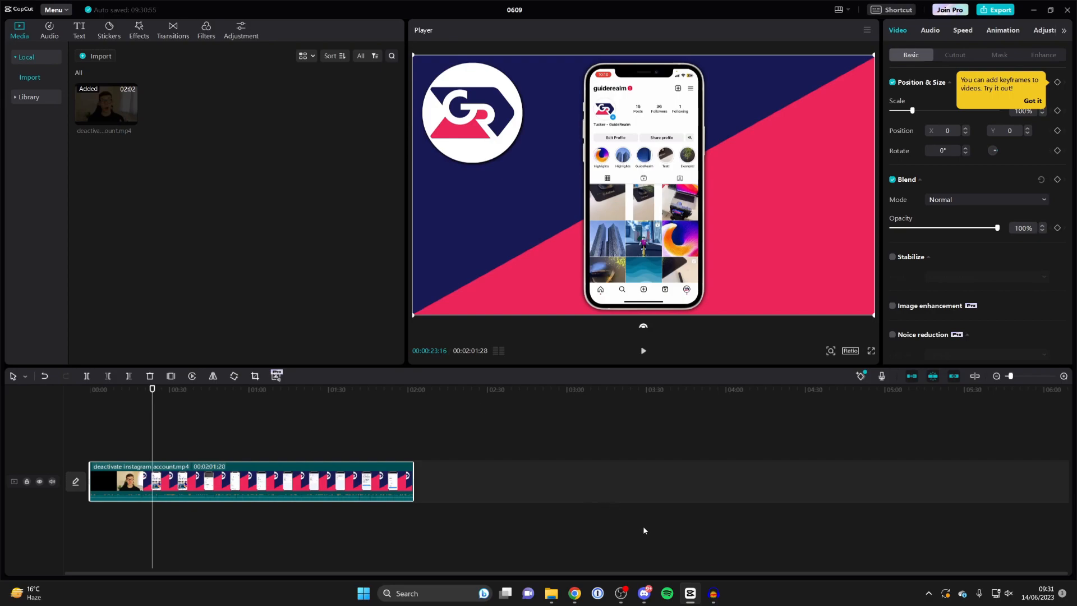
{"action": "mouse_move", "coordinate": [562, 552]}
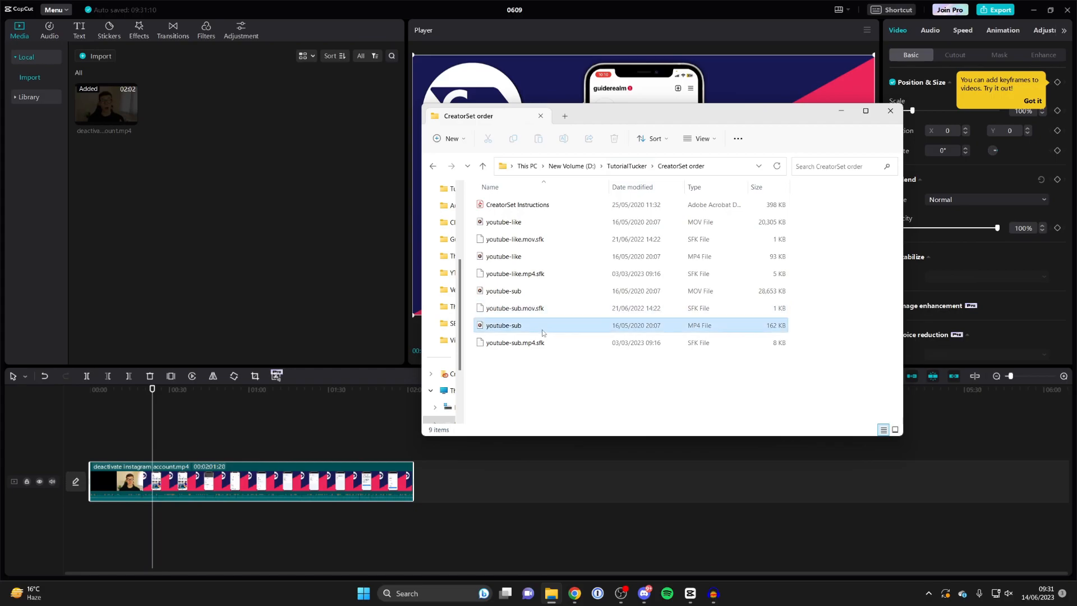
Import youtube-sub.mp4 from the CreatorSet order folder into the CapCut media library
{"action": "double_click", "coordinate": [503, 326]}
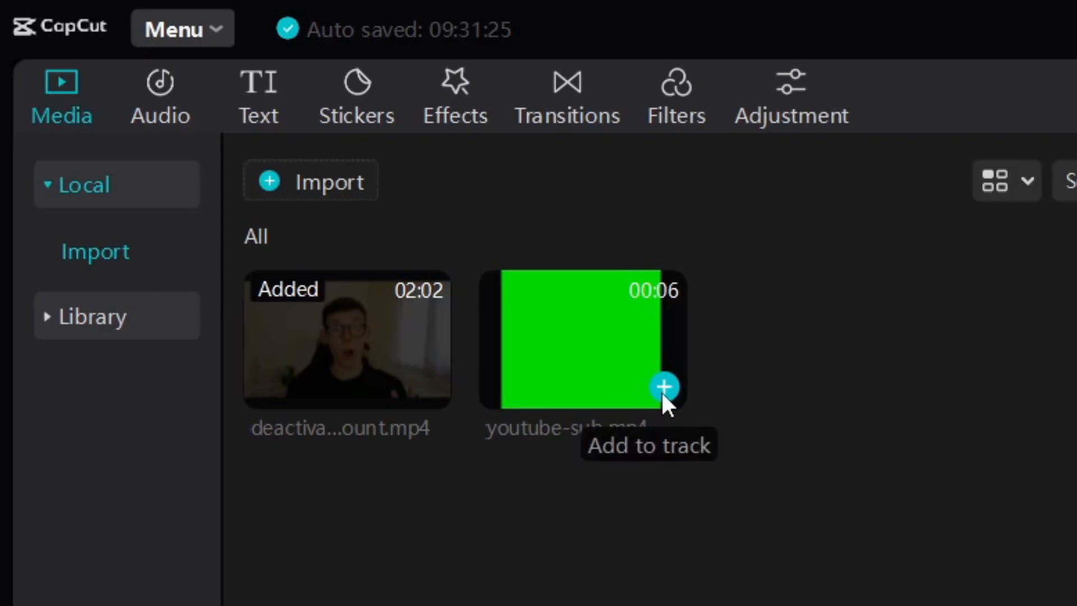
Add youtube-sub.mp4 to a new track above the Instagram video and select it
{"action": "left_click", "coordinate": [663, 387]}
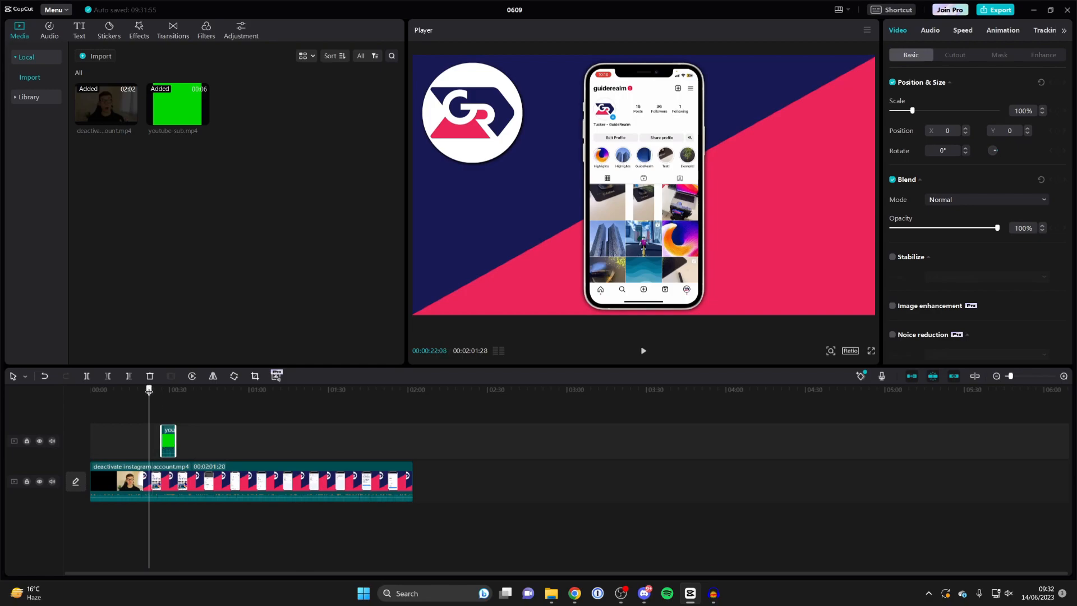
{"action": "left_click", "coordinate": [168, 440]}
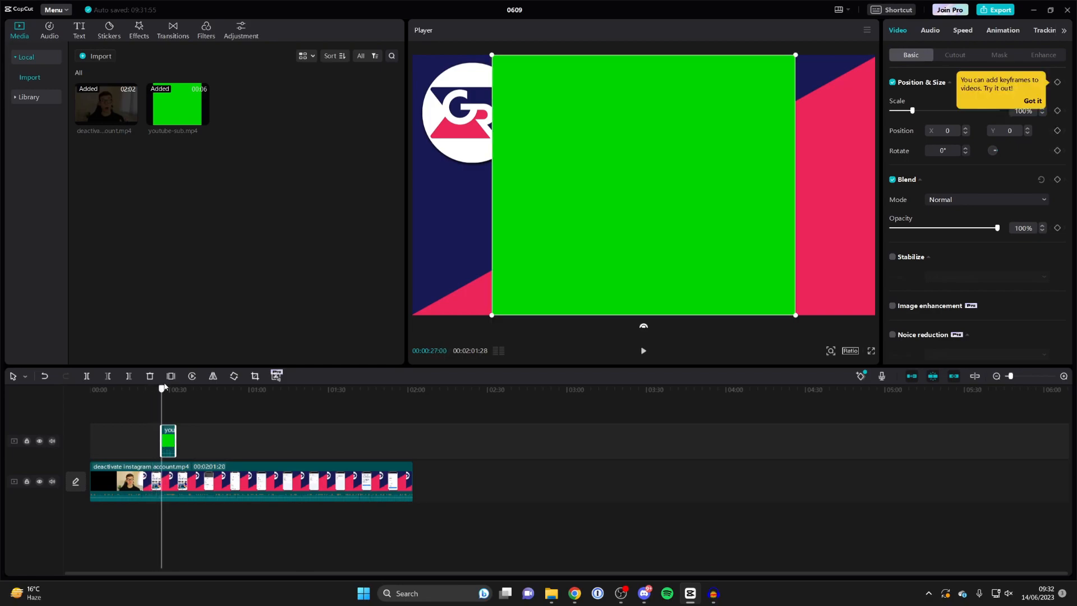
{"action": "left_click", "coordinate": [642, 351]}
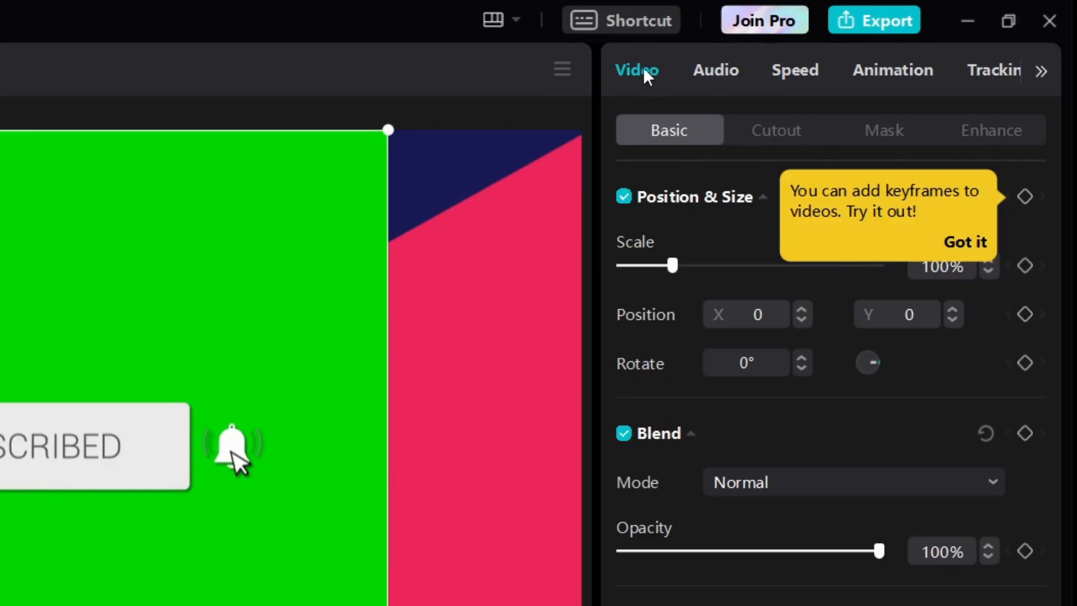
{"action": "mouse_move", "coordinate": [658, 148]}
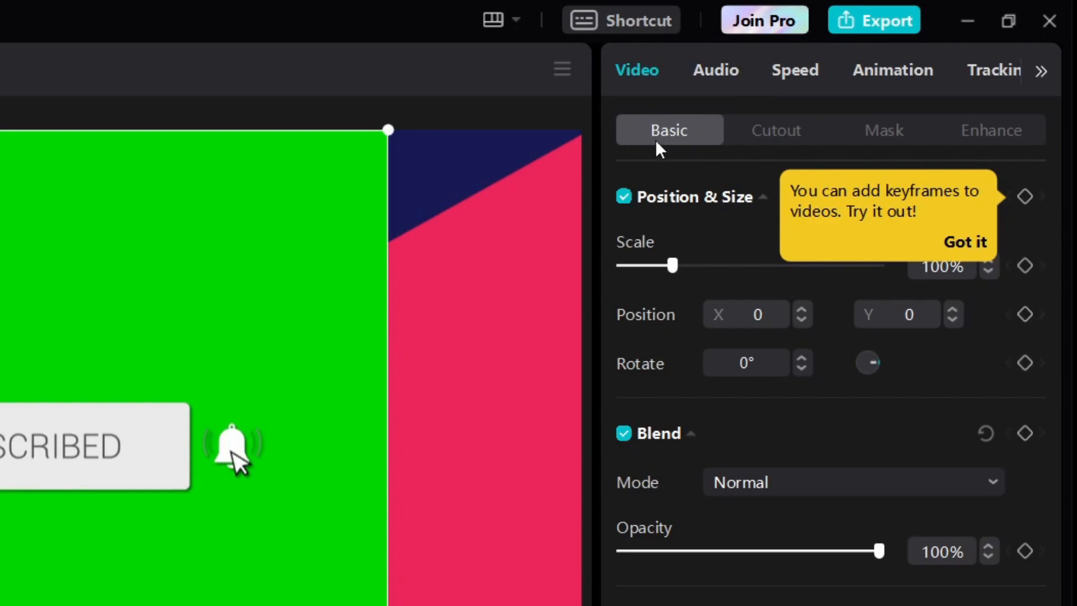
Enable Chroma key for the green-screen subscribe clip in the Cutout settings
{"action": "left_click", "coordinate": [776, 130]}
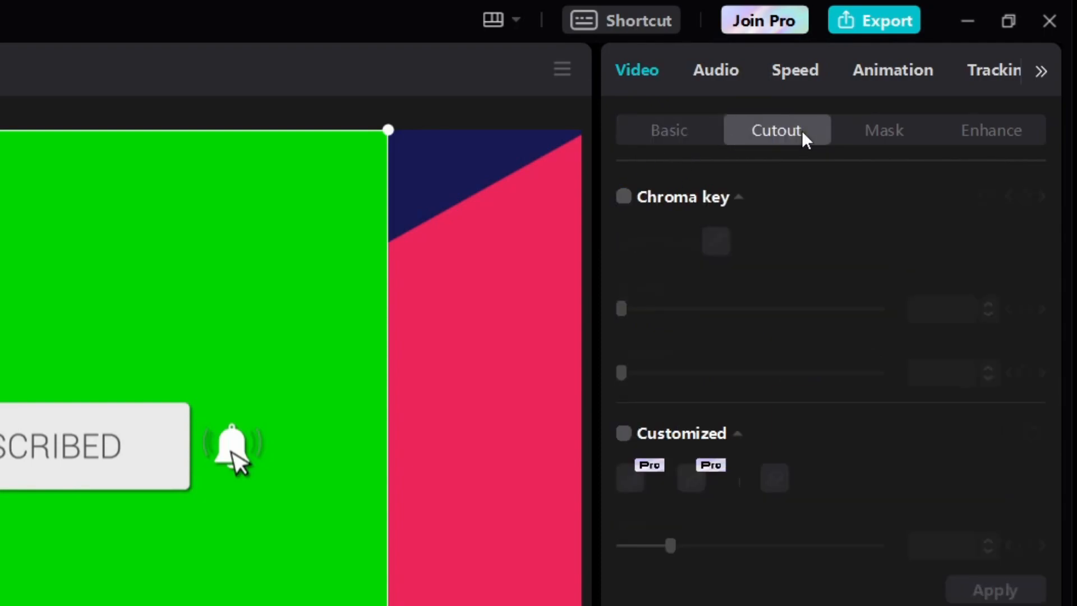
{"action": "mouse_move", "coordinate": [637, 184]}
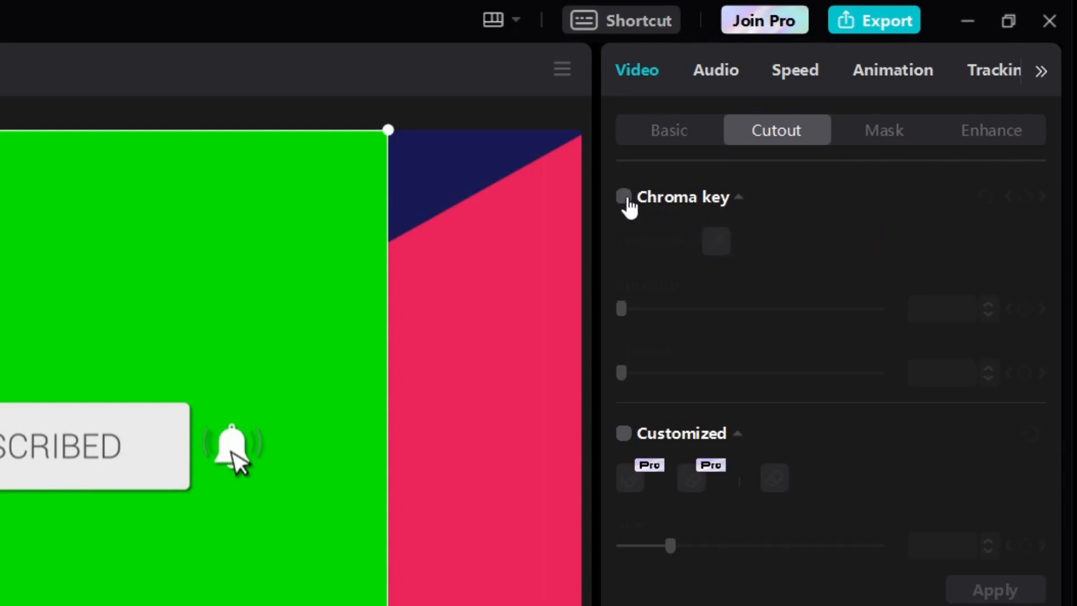
{"action": "left_click", "coordinate": [622, 197]}
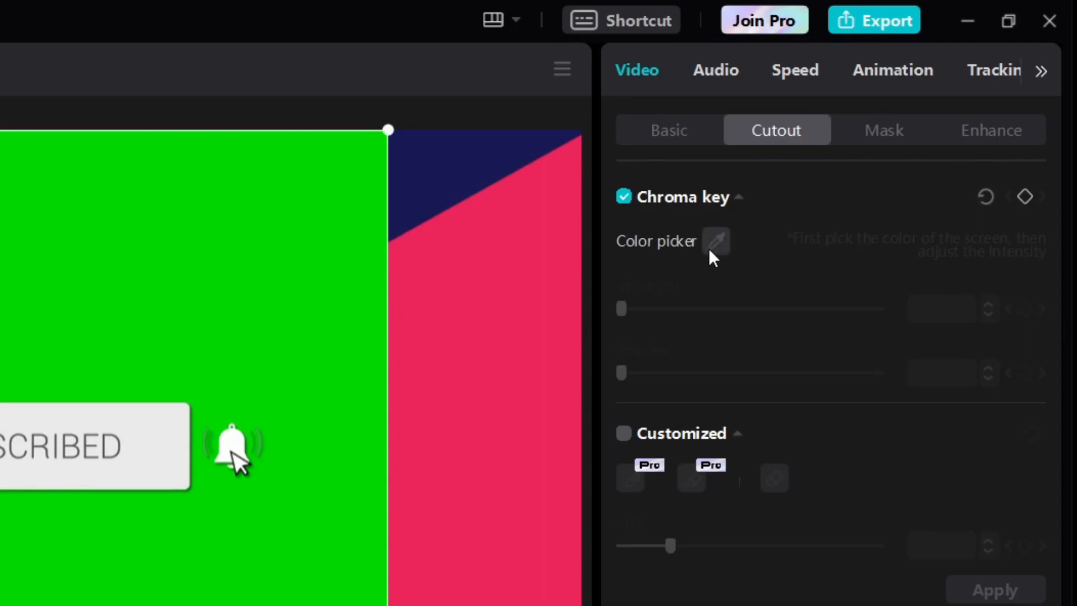
{"action": "mouse_move", "coordinate": [717, 255]}
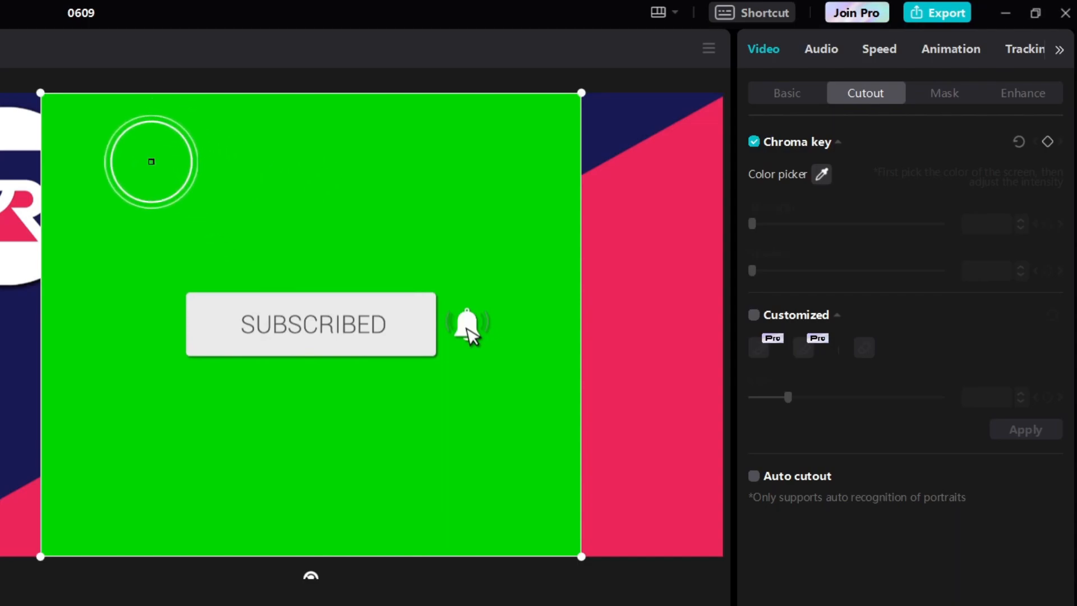
Sample the green background as the key colour and raise keying strength so the video shows through
{"action": "left_click", "coordinate": [152, 162]}
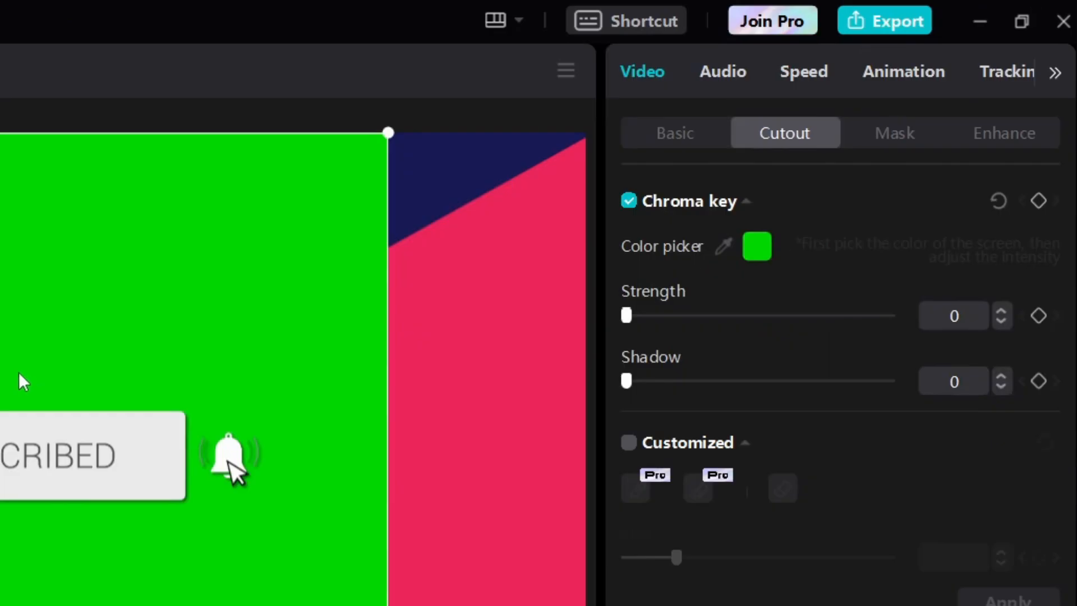
{"action": "mouse_move", "coordinate": [626, 316]}
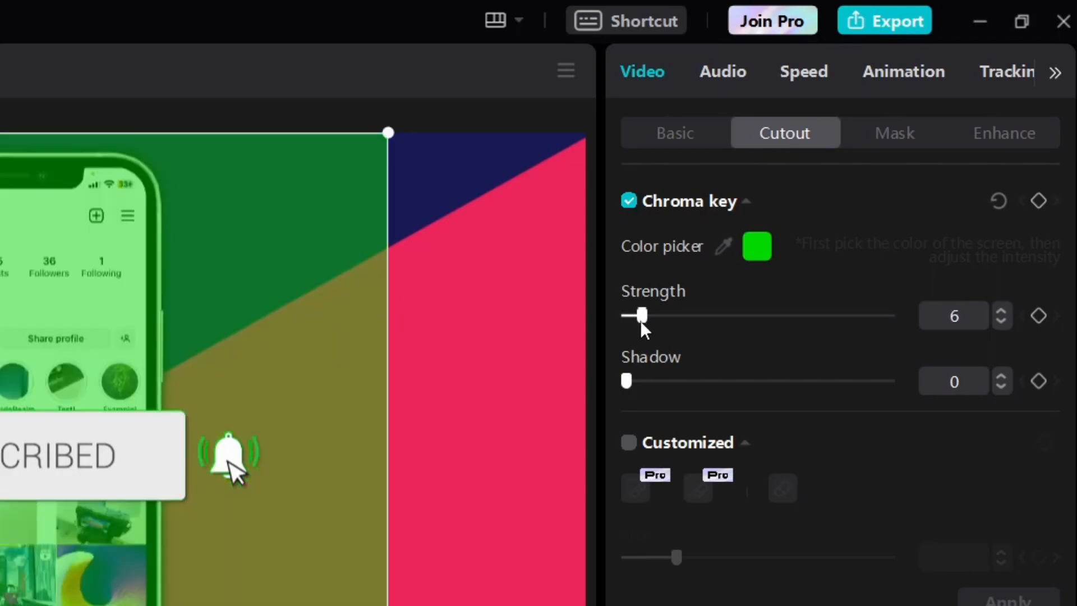
{"action": "left_click", "coordinate": [1002, 311]}
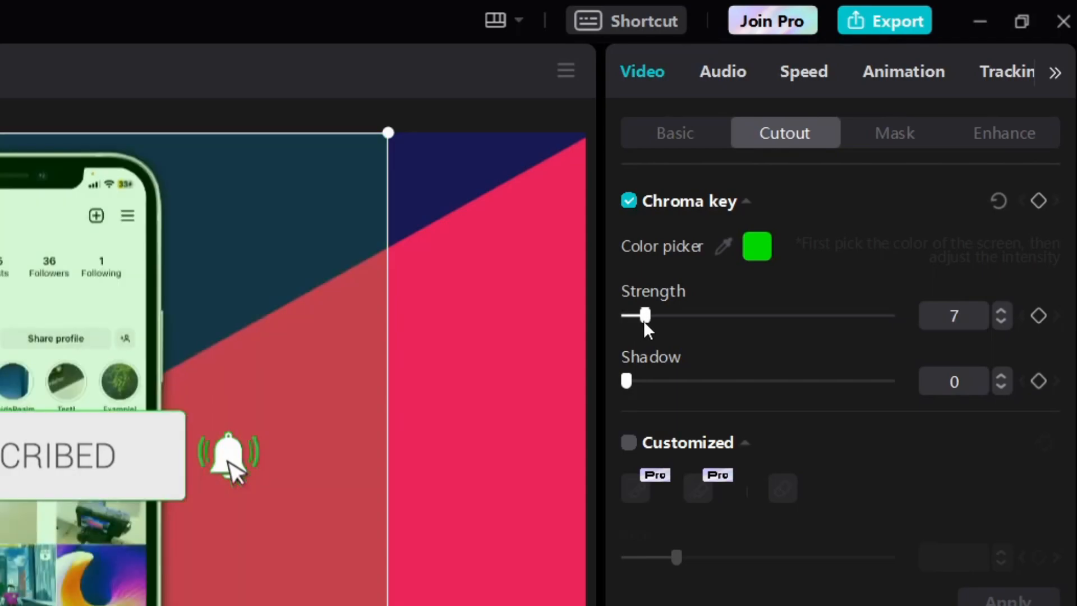
{"action": "mouse_move", "coordinate": [952, 341]}
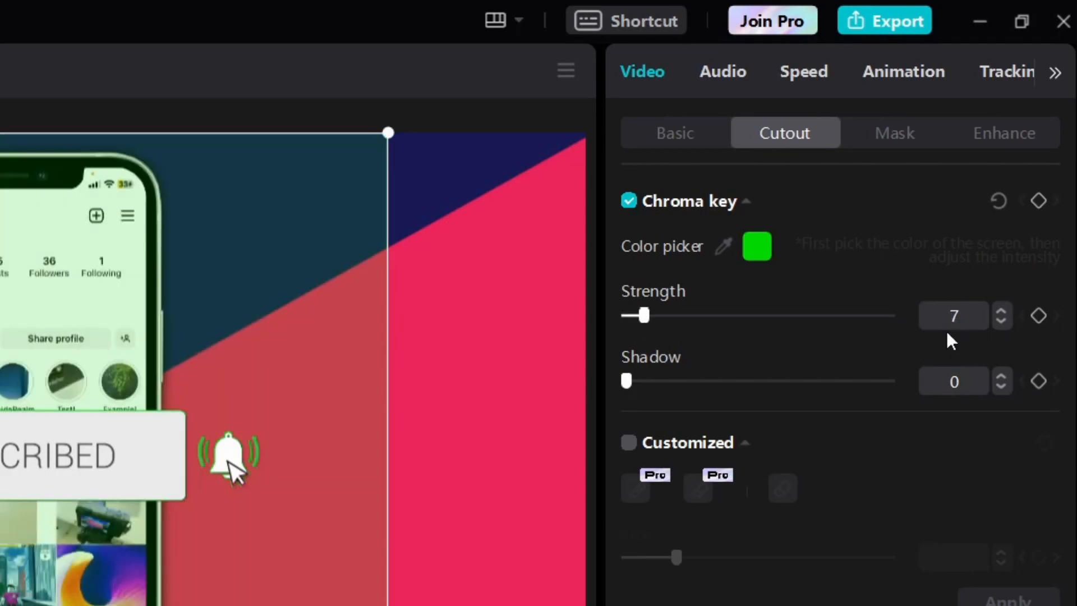
{"action": "mouse_move", "coordinate": [227, 504]}
{"action": "type", "text": "50"}
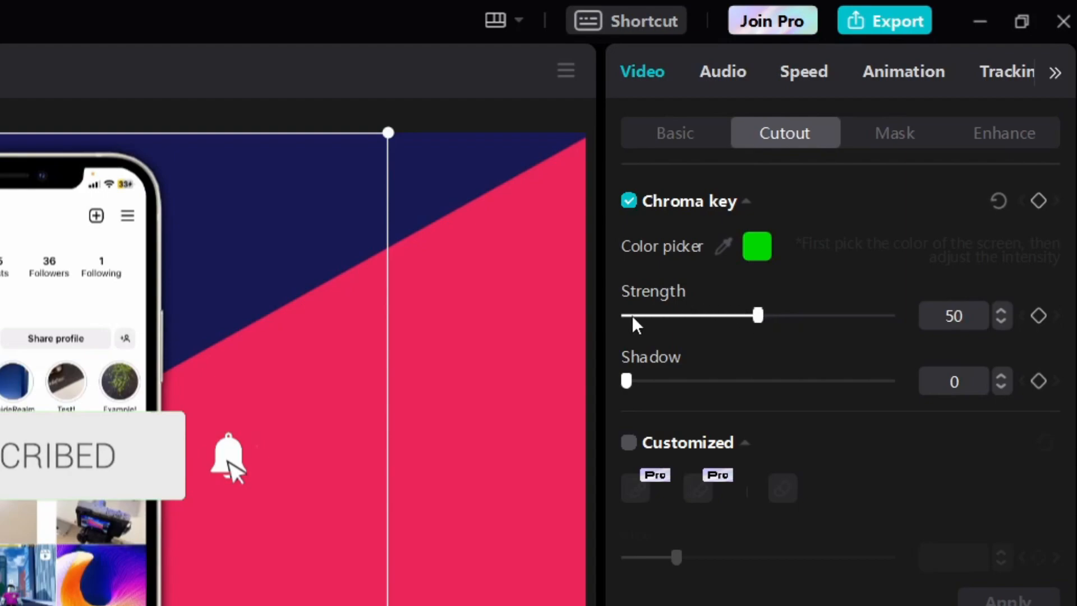
{"action": "mouse_move", "coordinate": [618, 381]}
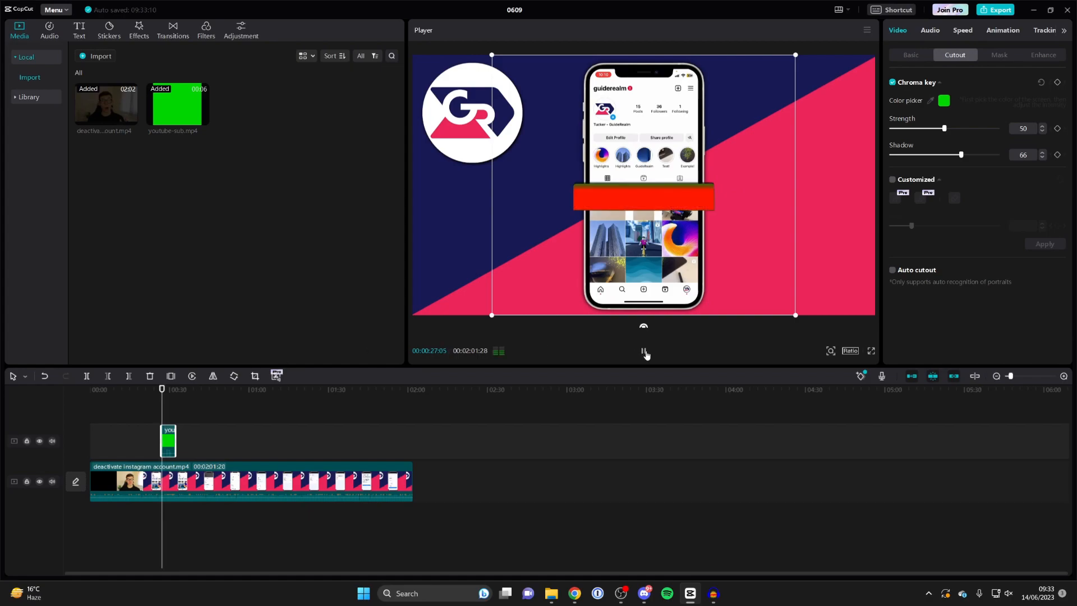
{"action": "left_click", "coordinate": [644, 351]}
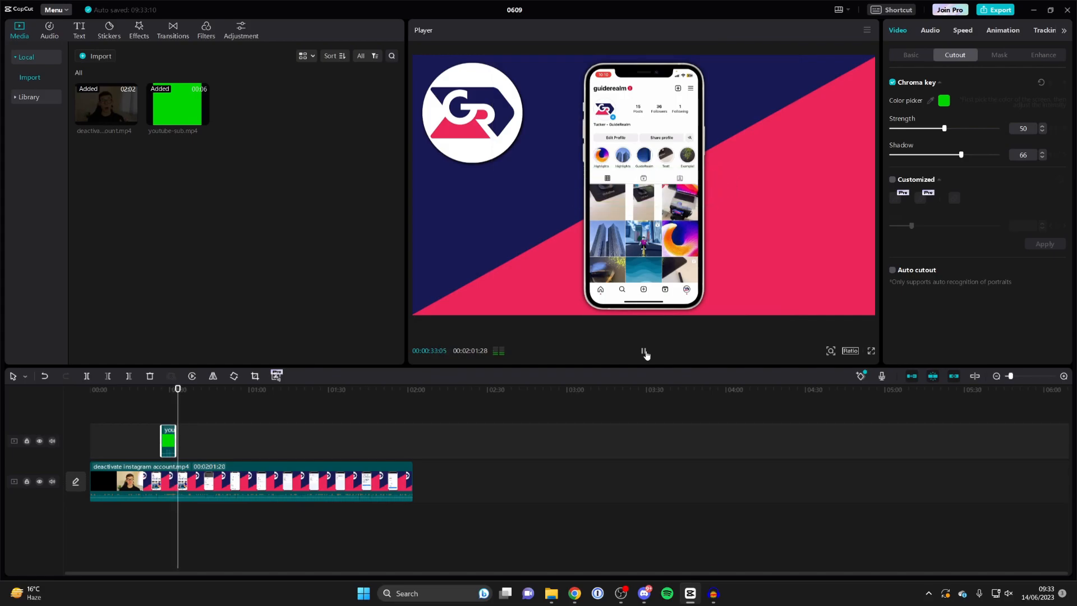
{"action": "left_click", "coordinate": [644, 350]}
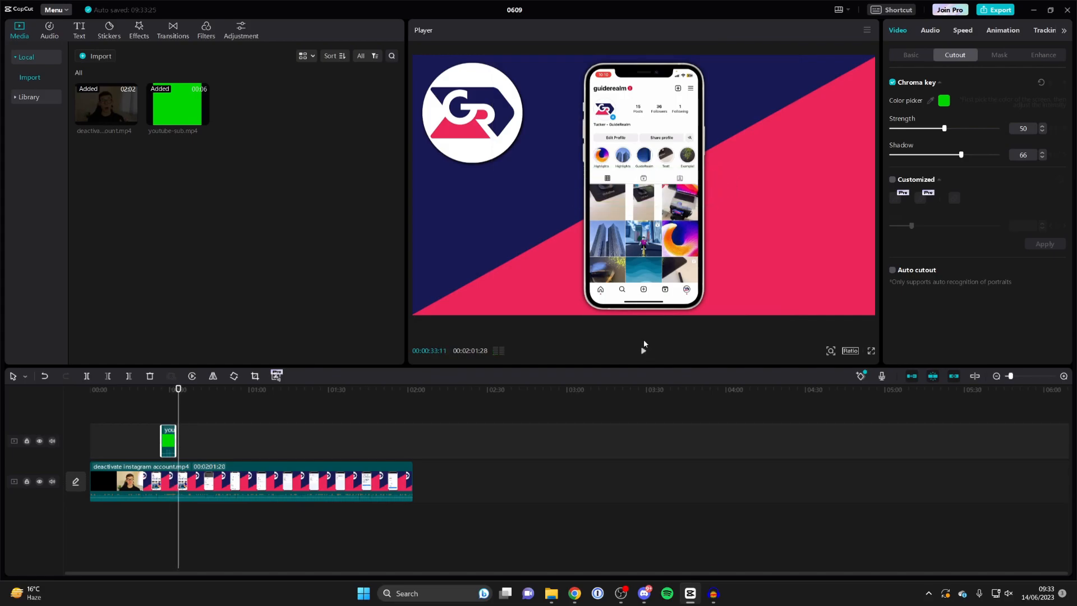